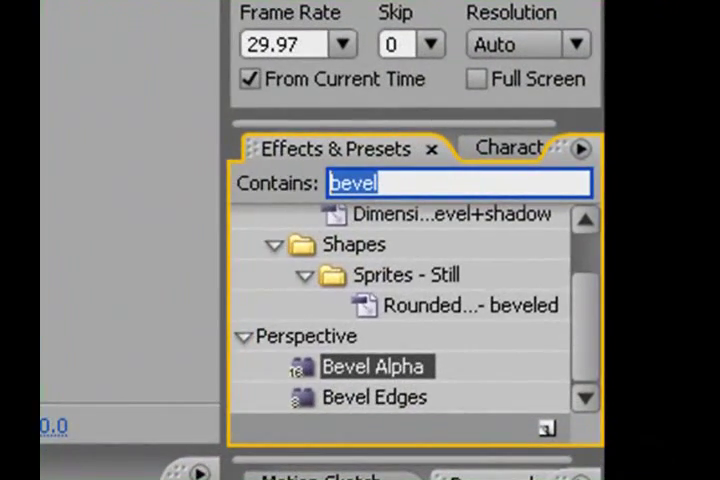
Step: Find Color Key via an effects search and apply it to the character footage layer
type("color")
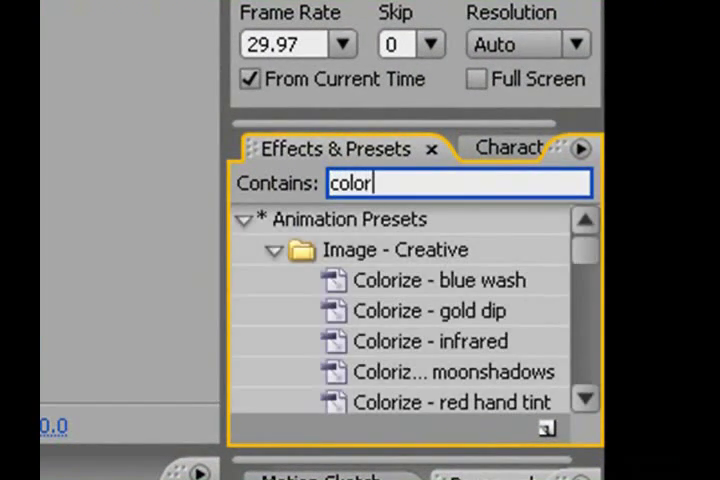
mouse_move(480, 210)
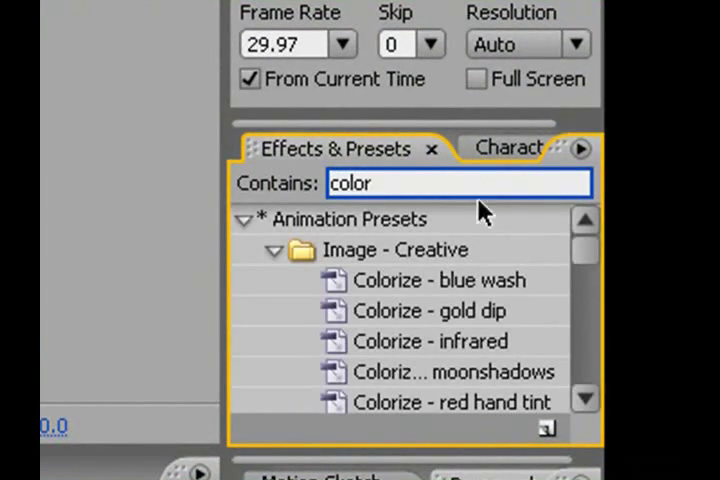
type("key")
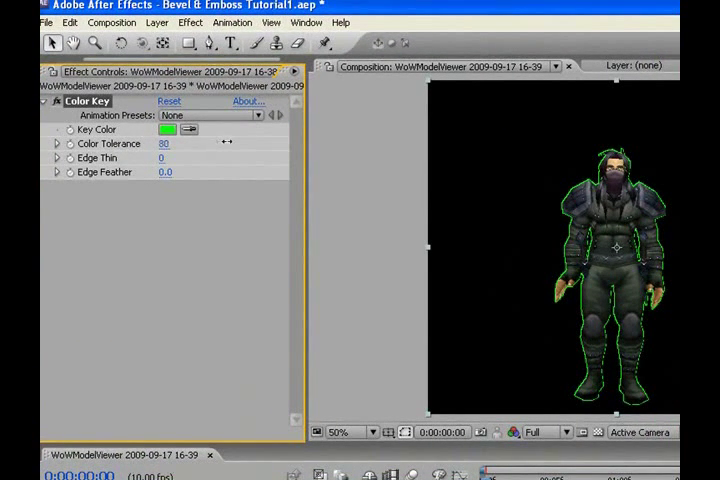
Step: Raise the Color Key's Color Tolerance until the green fringe around the character disappears
left_click_drag(164, 144, 226, 144)
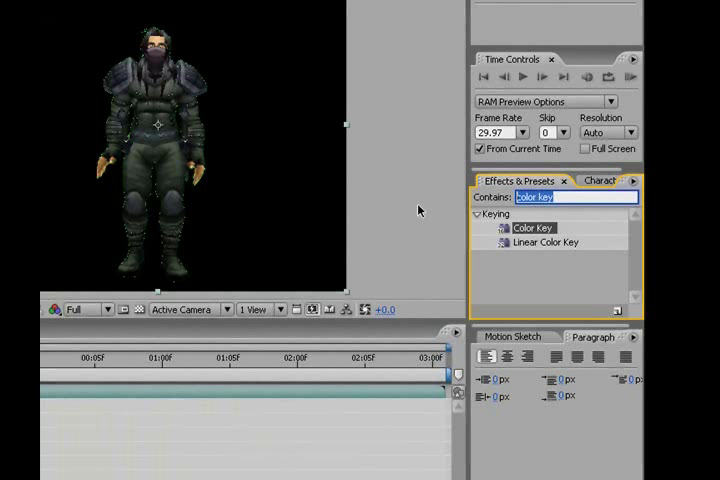
Step: Apply Matte Choker from a 'ch' effects search, stacking it below Color Key
type("chok")
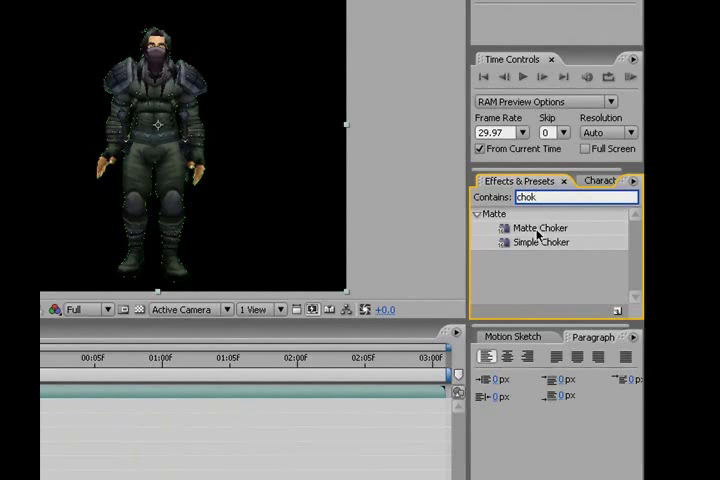
left_click(540, 228)
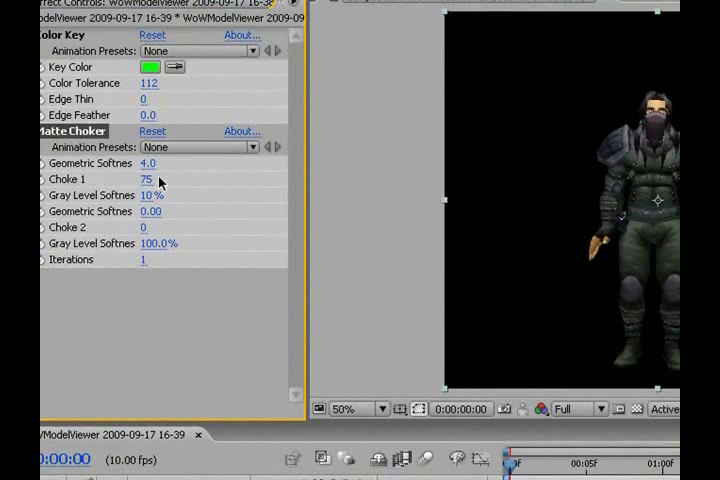
mouse_move(206, 310)
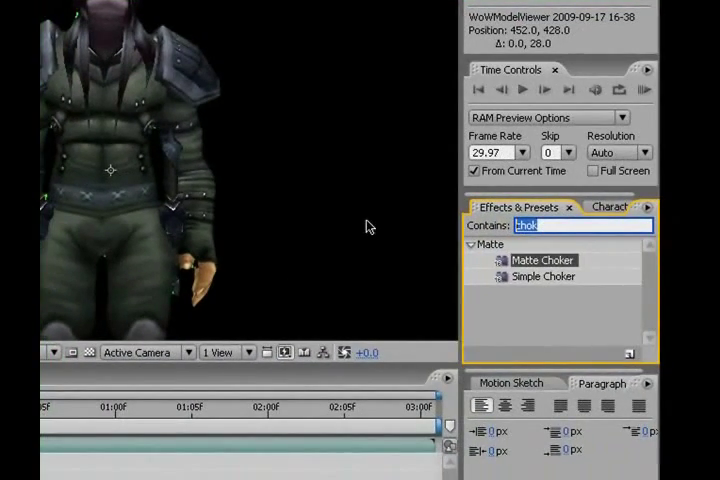
Step: Apply Bevel Alpha from a 'bevel' search and enter a new Edge Thickness value
type("bevel")
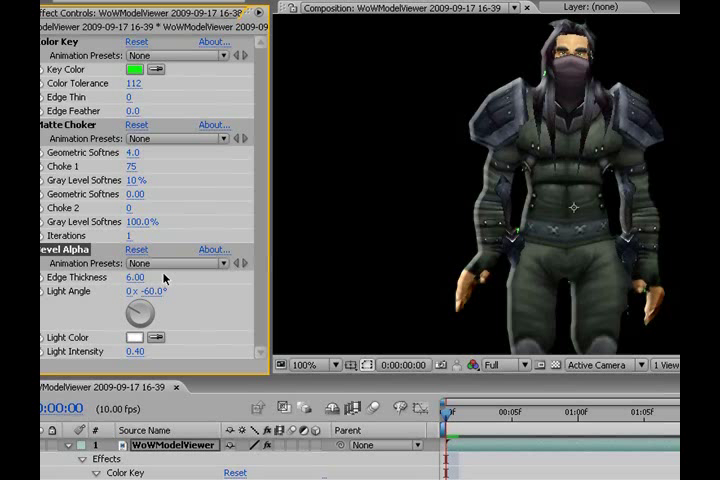
double_click(136, 276)
type("4")
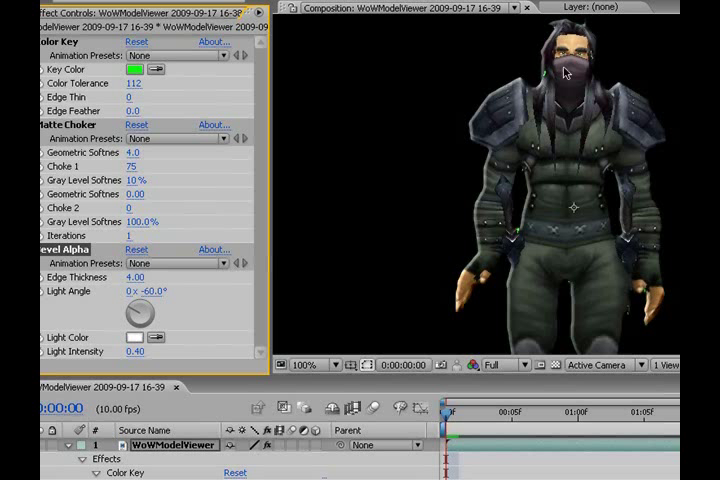
left_click(304, 364)
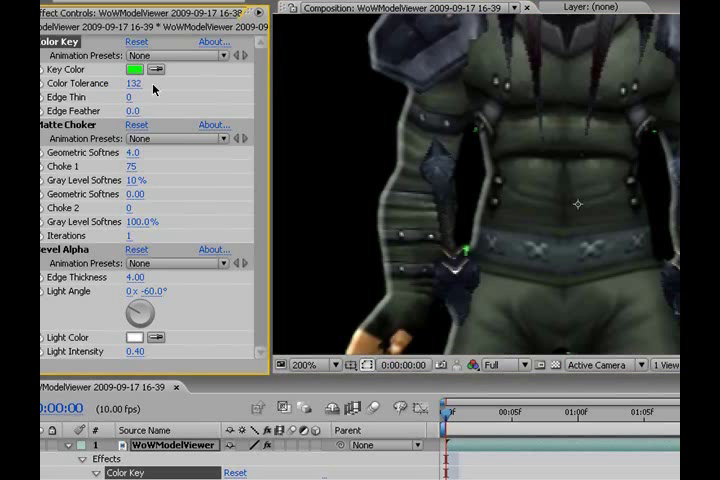
Step: Scrub Color Tolerance twice for cleaner keying, then nudge Matte Choker's Choke 1 amount
left_click_drag(130, 84, 152, 84)
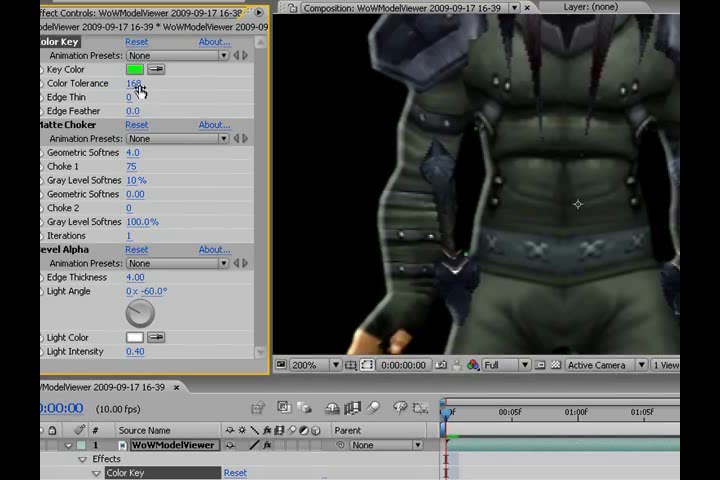
left_click_drag(130, 82, 140, 82)
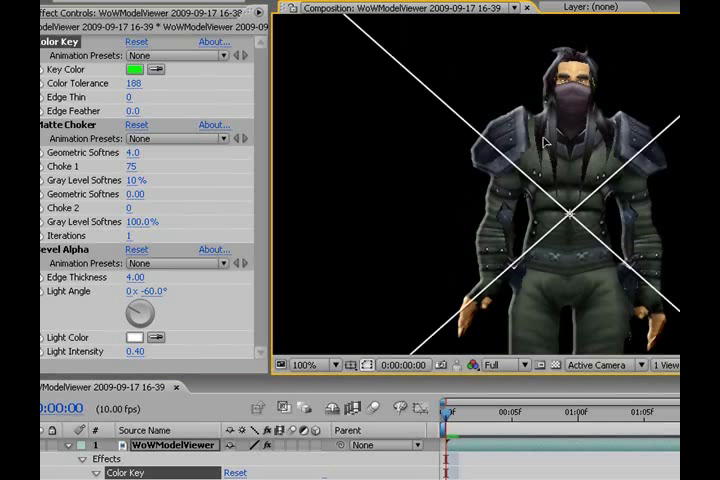
left_click(304, 364)
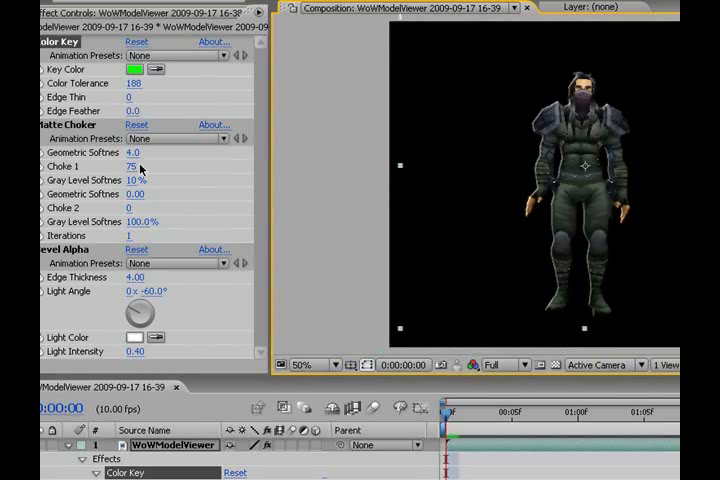
left_click_drag(130, 166, 136, 166)
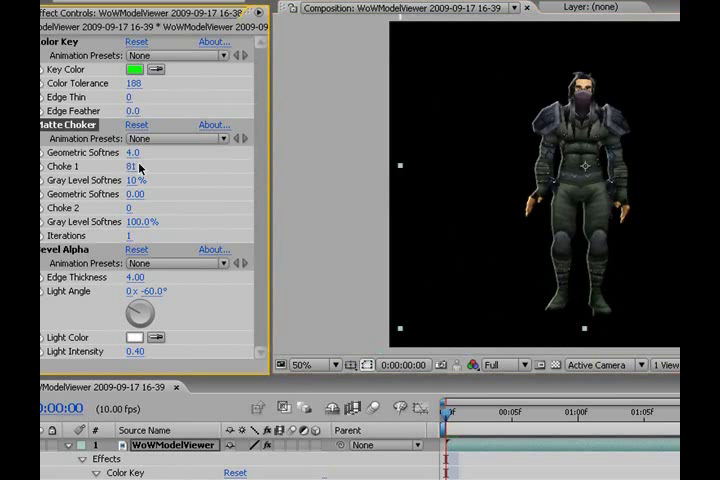